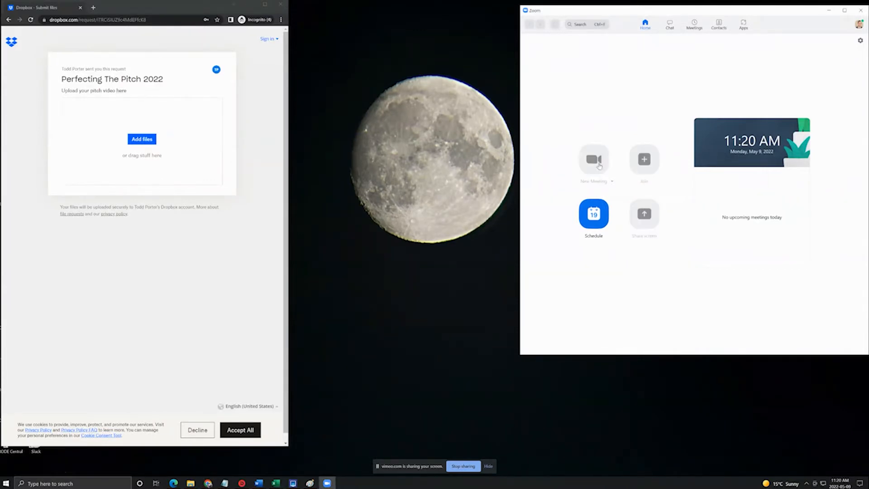
Start a New Meeting from the Zoom home screen and join with computer audio
{"action": "left_click", "coordinate": [594, 159]}
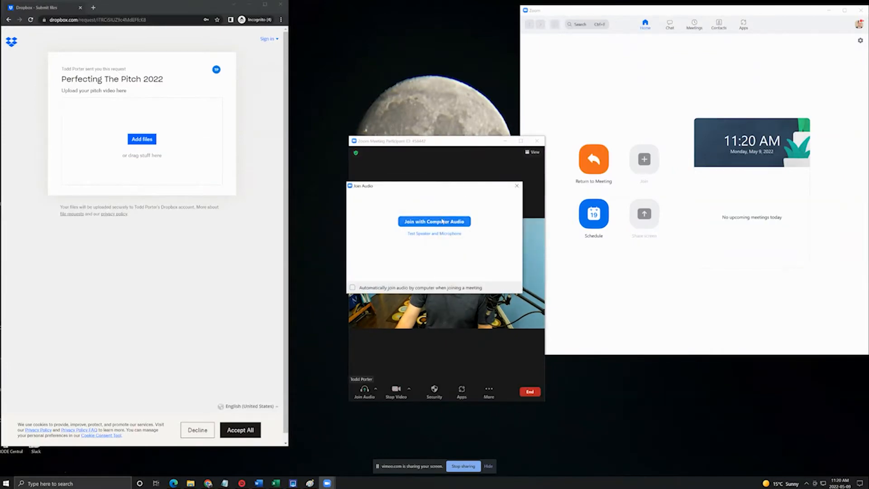
{"action": "left_click", "coordinate": [433, 221]}
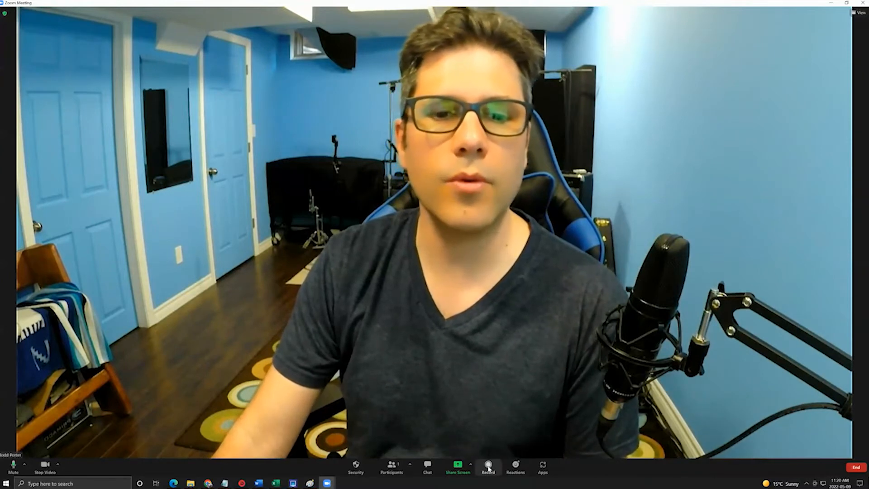
{"action": "mouse_move", "coordinate": [488, 466]}
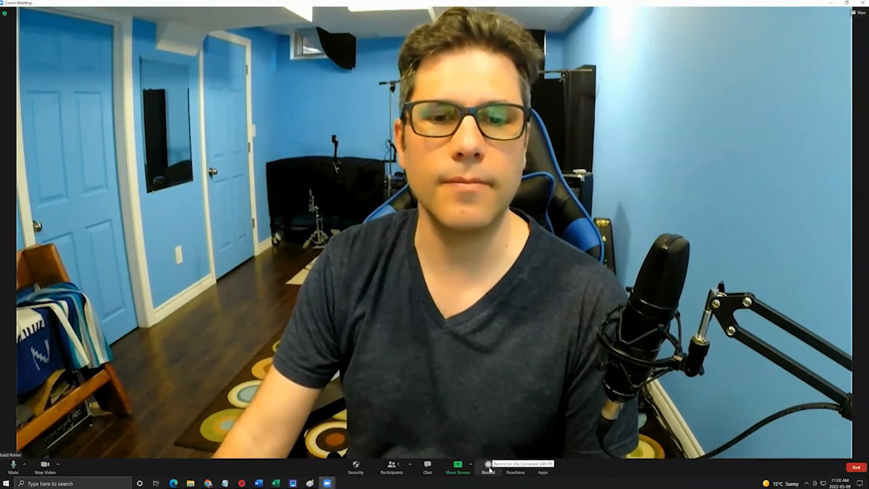
Begin recording the running meeting to this computer from the toolbar
{"action": "left_click", "coordinate": [488, 466]}
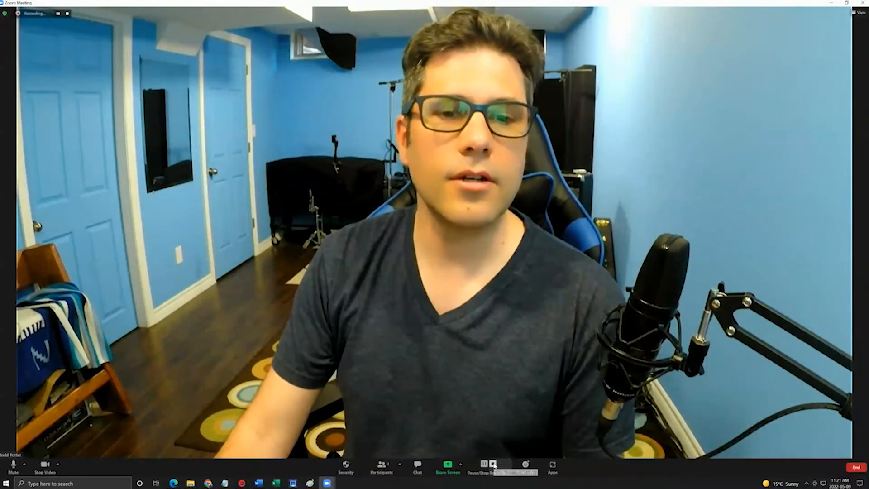
Stop the local recording and end the meeting so it converts to MP4
{"action": "left_click", "coordinate": [486, 465]}
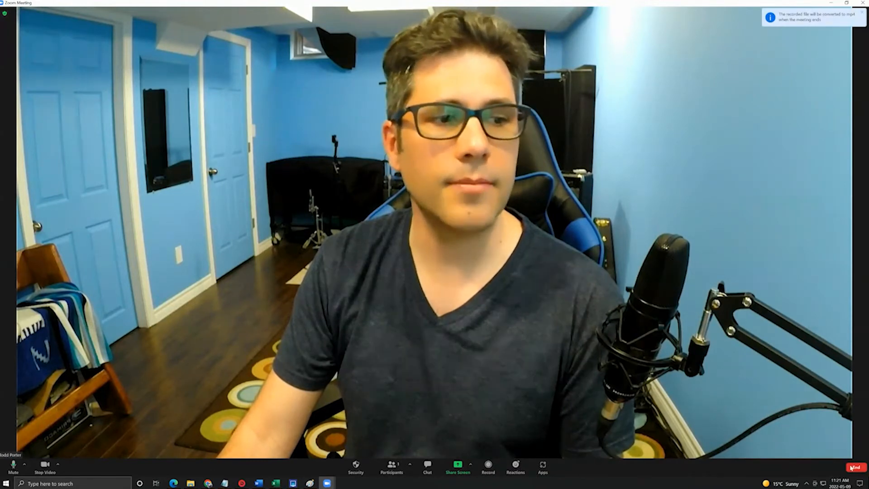
{"action": "left_click", "coordinate": [852, 467]}
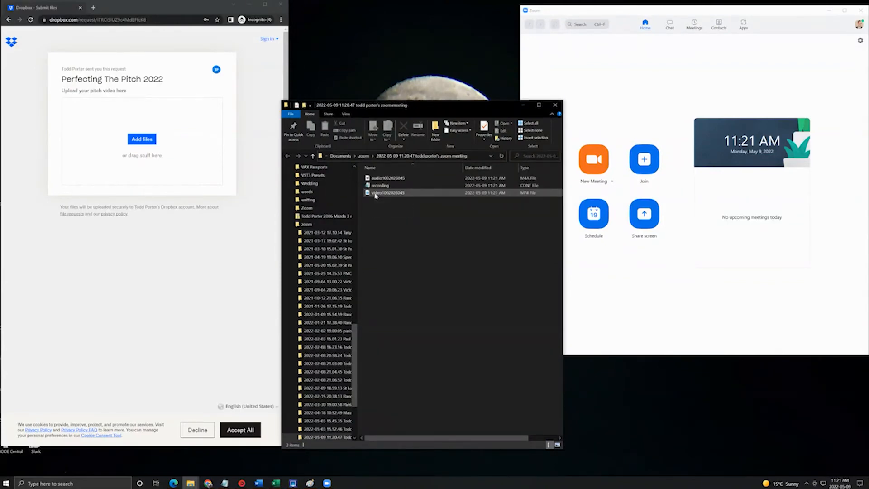
{"action": "right_click", "coordinate": [377, 192]}
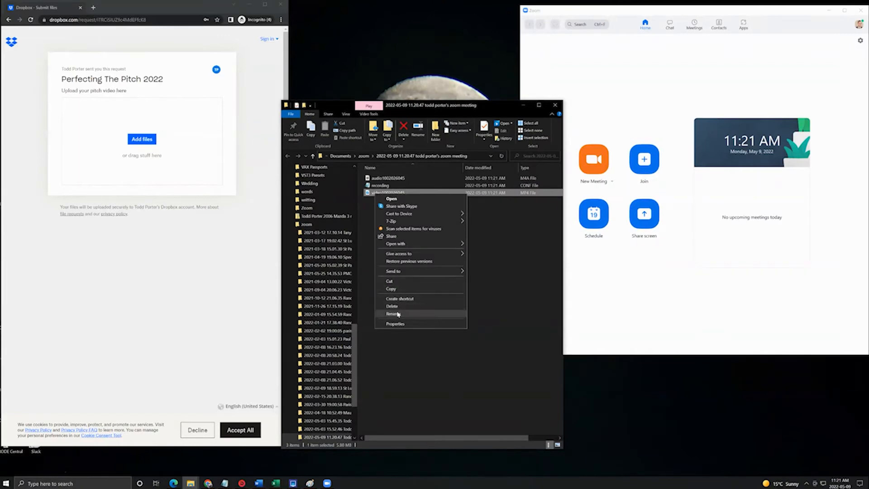
{"action": "left_click", "coordinate": [395, 313]}
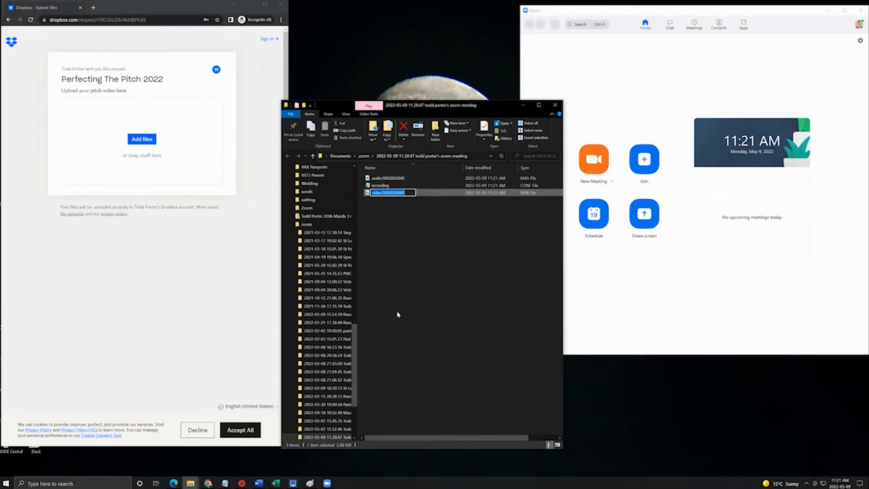
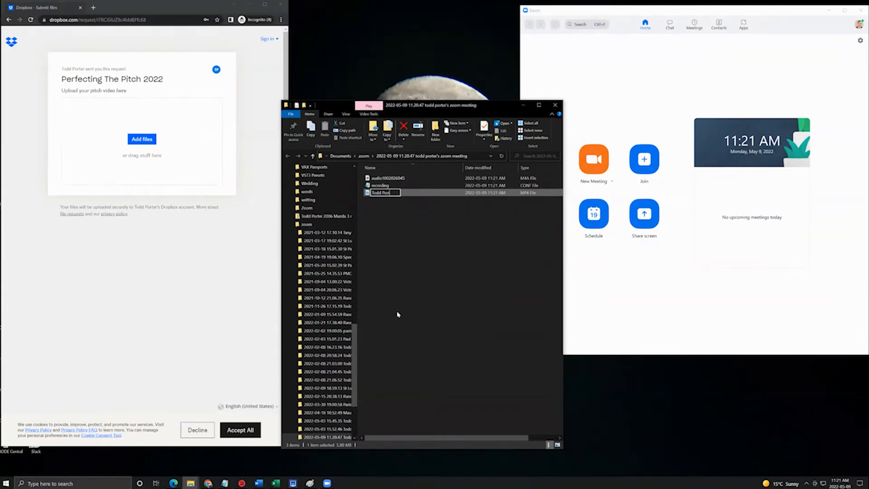
{"action": "key", "text": "Enter"}
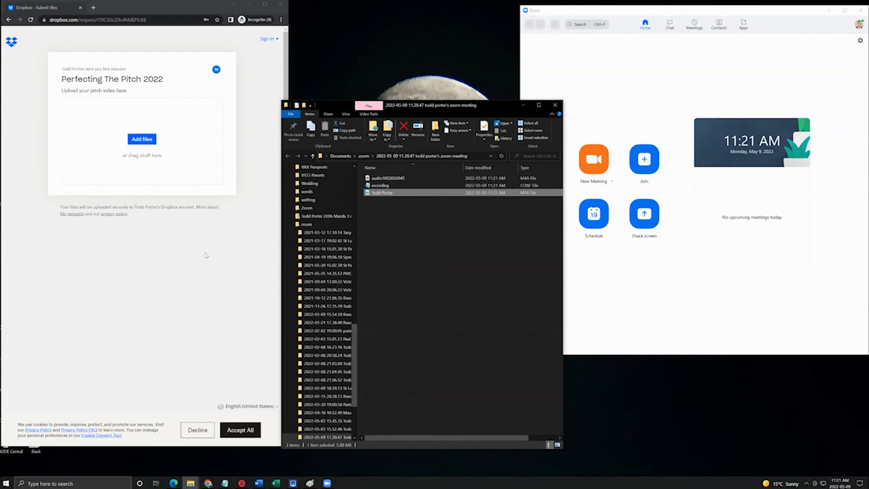
{"action": "mouse_move", "coordinate": [194, 132]}
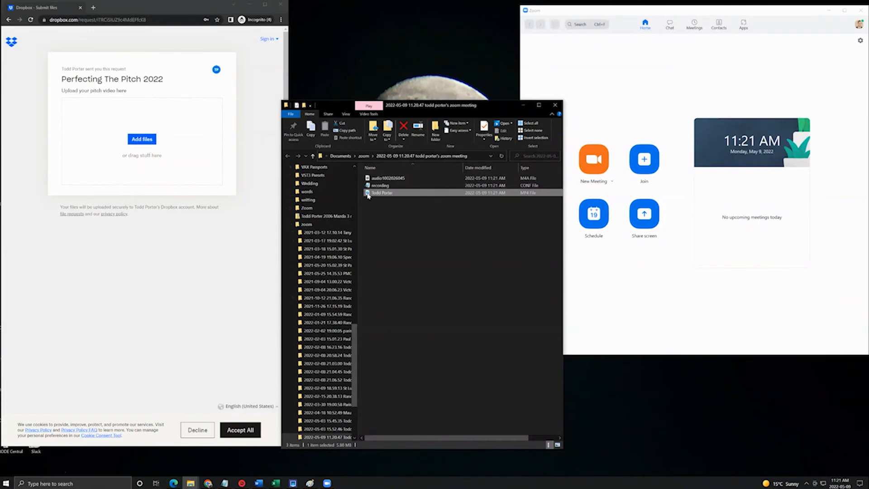
{"action": "left_click_drag", "start_coordinate": [381, 192], "coordinate": [188, 139]}
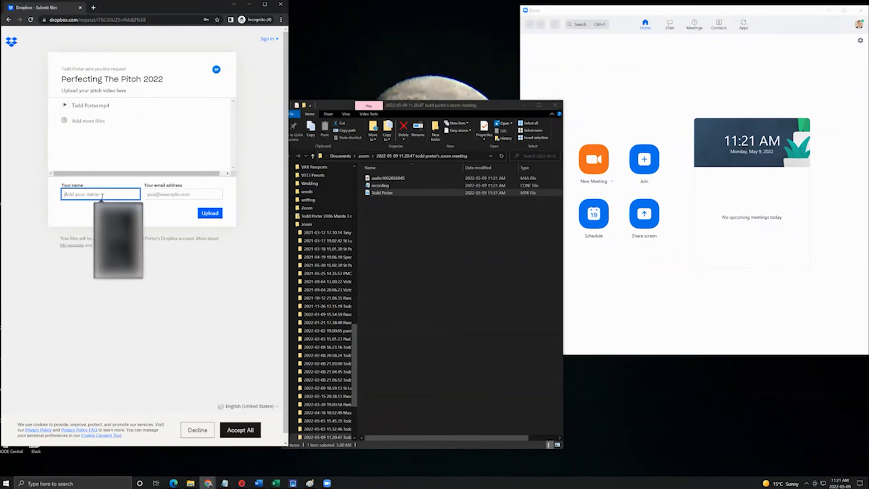
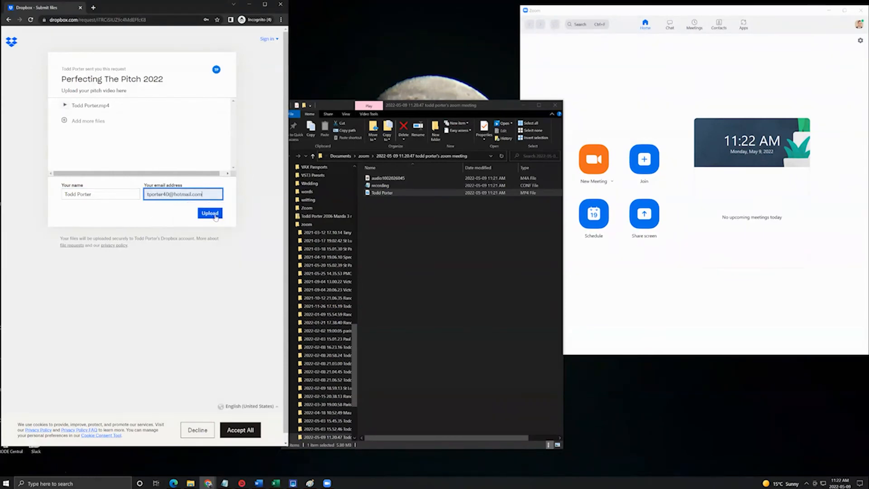
{"action": "left_click", "coordinate": [210, 213]}
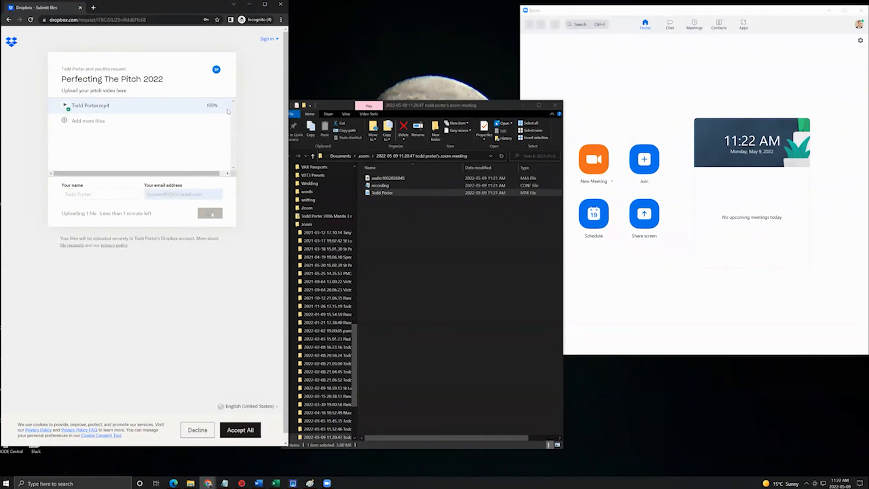
{"action": "mouse_move", "coordinate": [202, 112]}
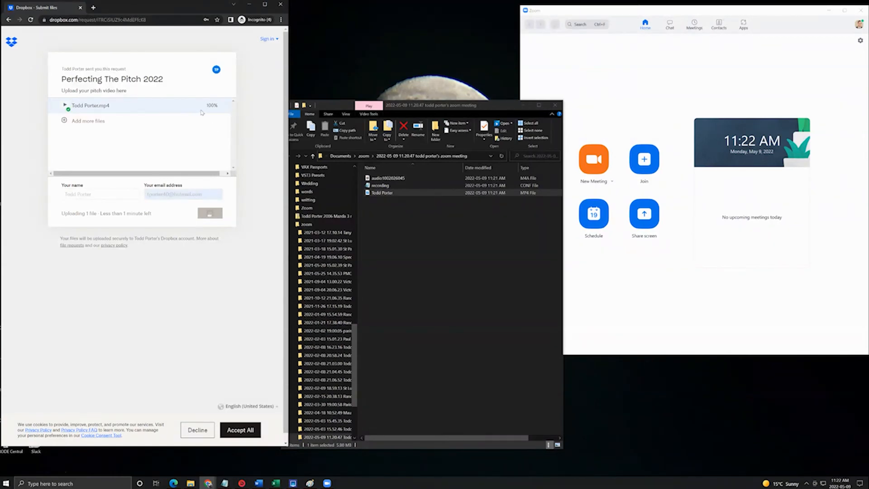